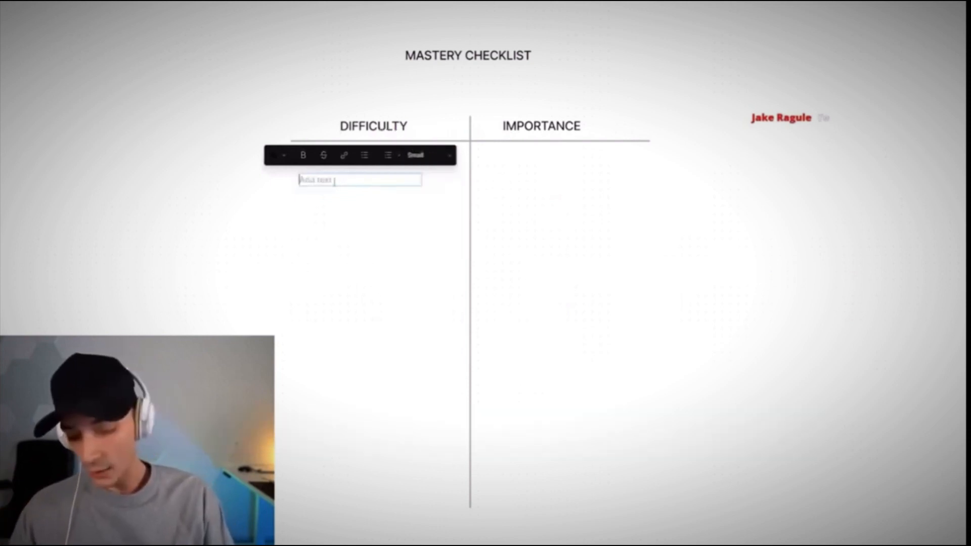
Add WORKING OUT as the first daily task under DIFFICULTY and start the next entry.
text(WORKING OUT)
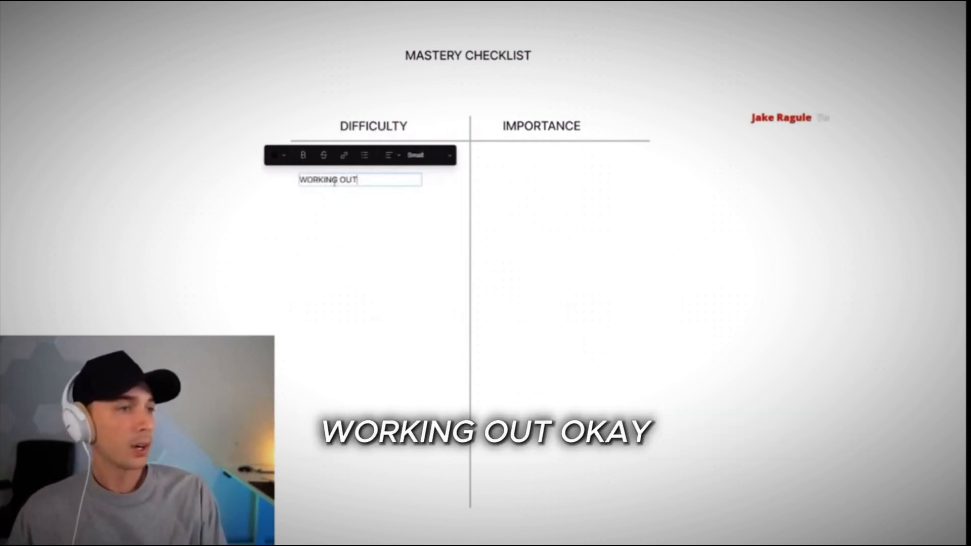
click(358, 180)
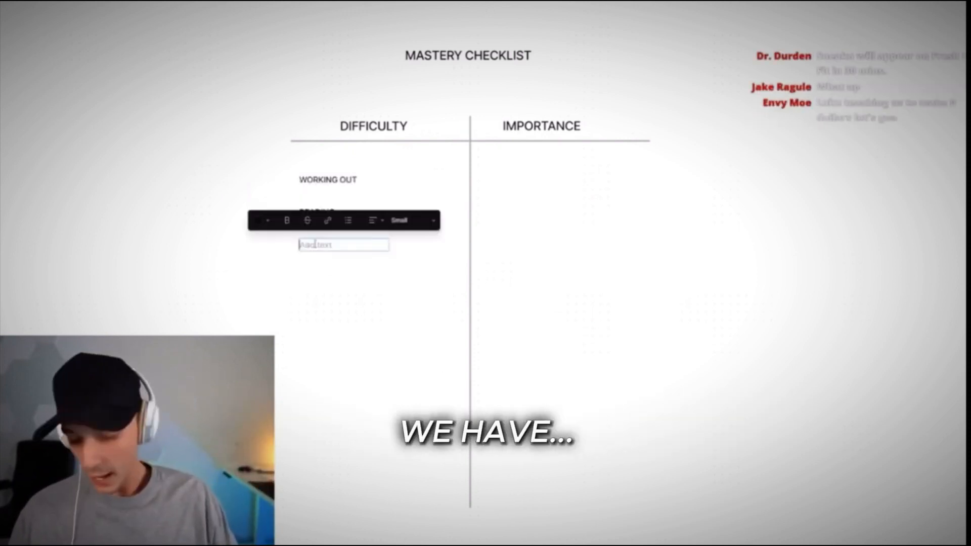
Add BUSINESS CALL and CLIENT CALL to the DIFFICULTY task list.
text(BUSINESS CALL)
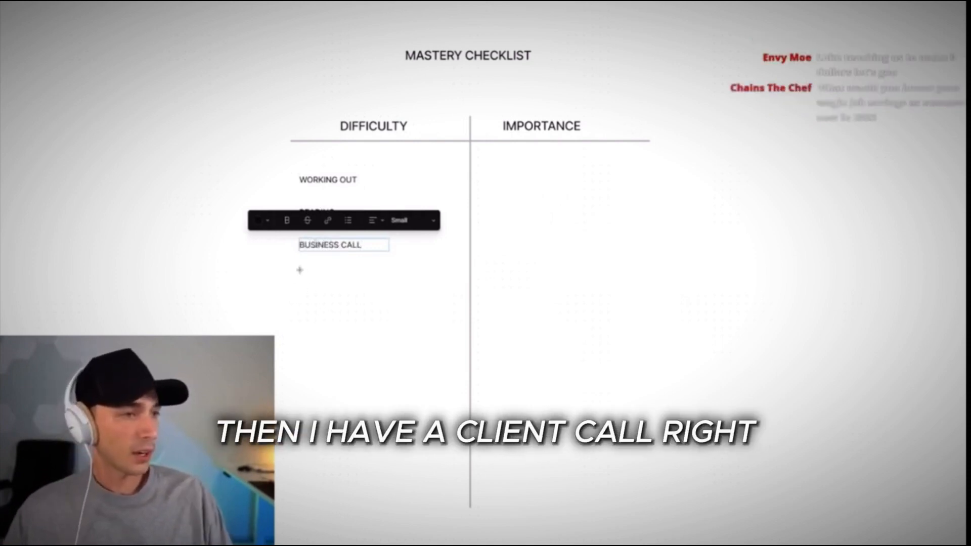
text(CLIENT CALL)
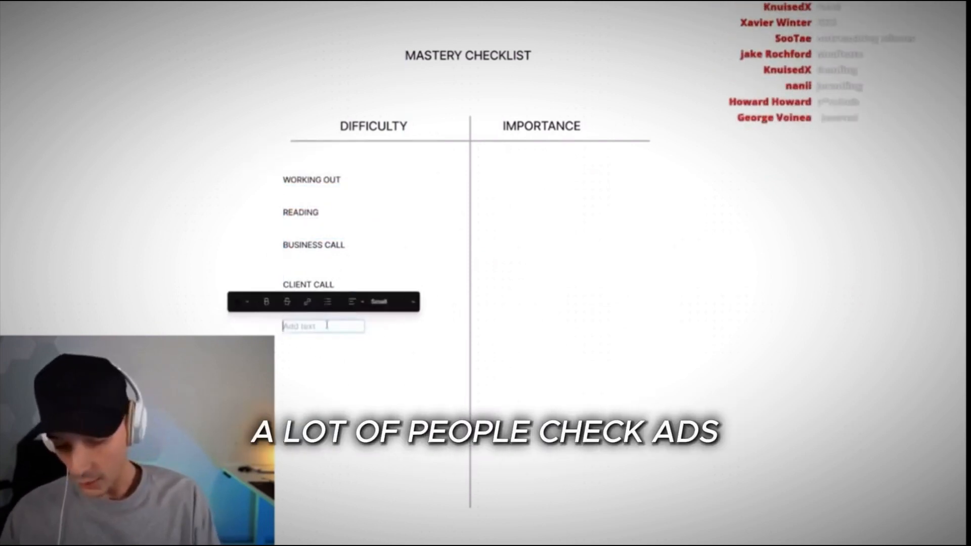
Add CHECK ADS to the DIFFICULTY list.
text(CHECK ADS)
text(FULFILL ORDERS)
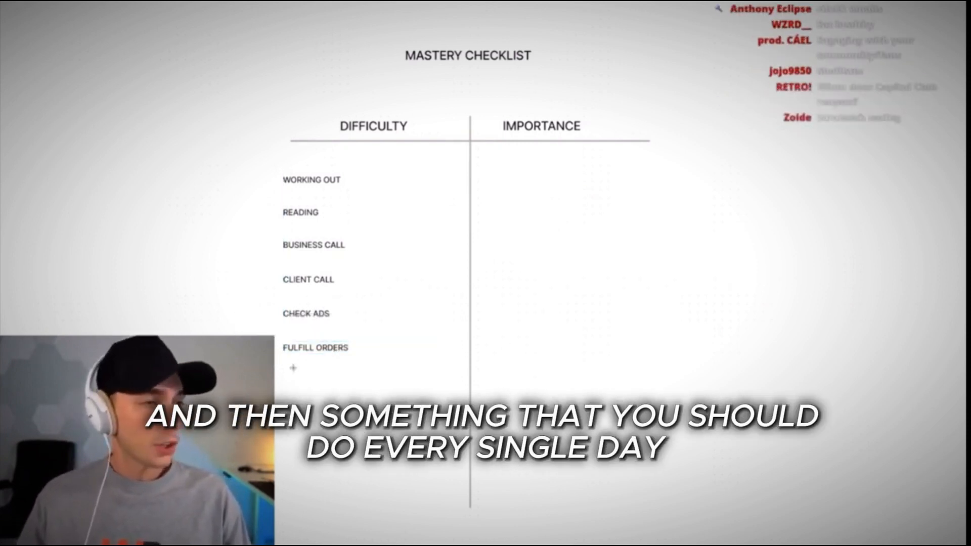
Add CHECK BALANCES as the last task below FULFILL ORDERS.
click(292, 367)
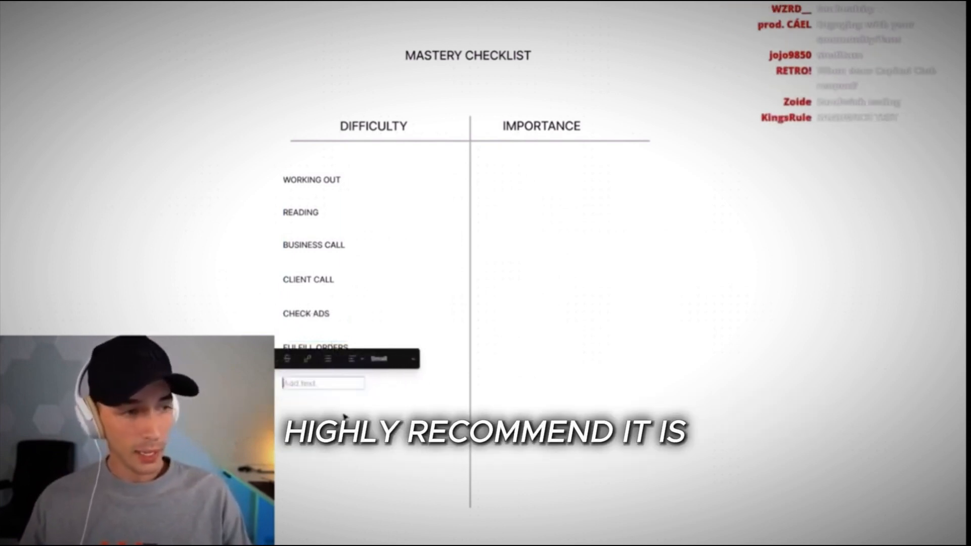
text(CHECK YOU BALANCES)
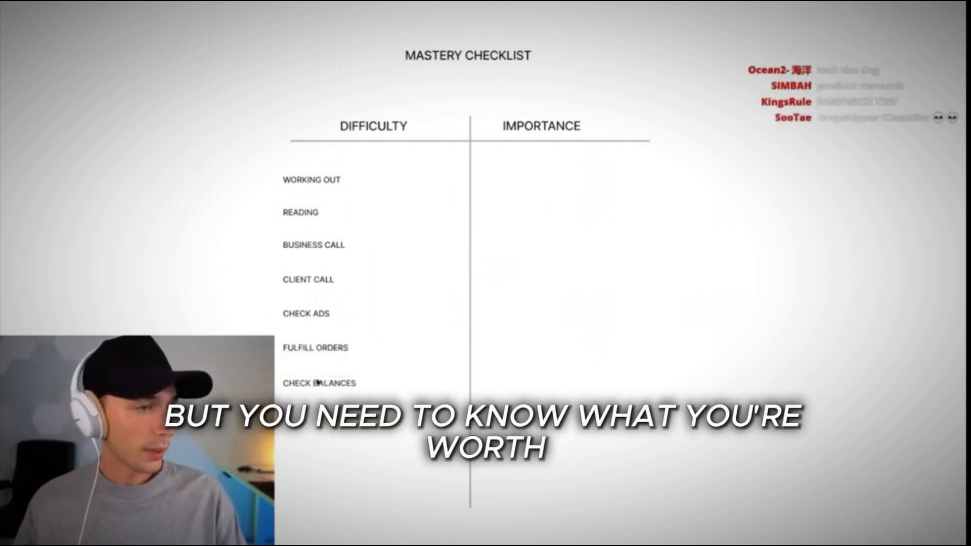
click(315, 347)
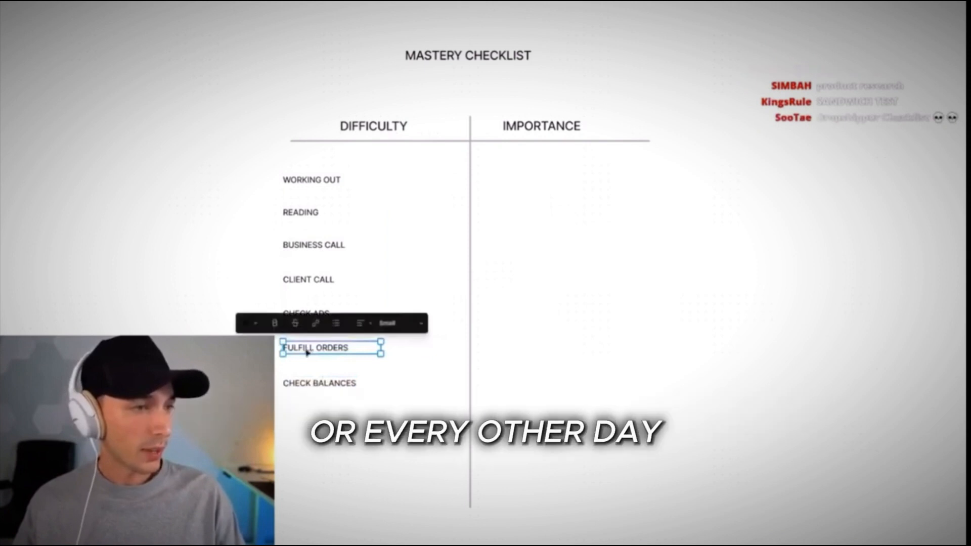